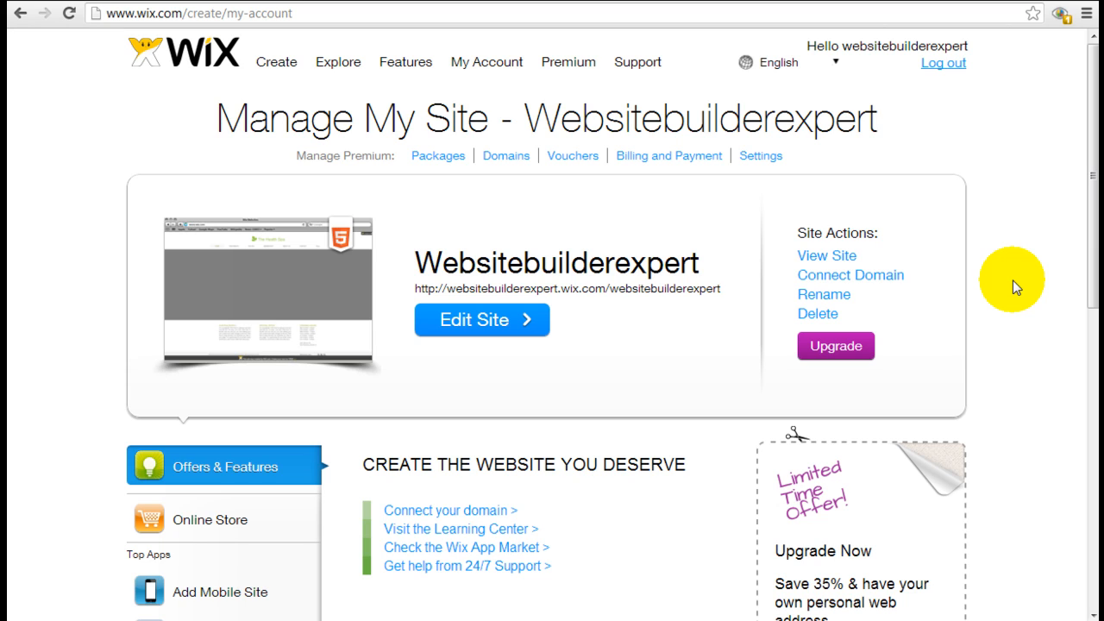
mouse_move(686, 220)
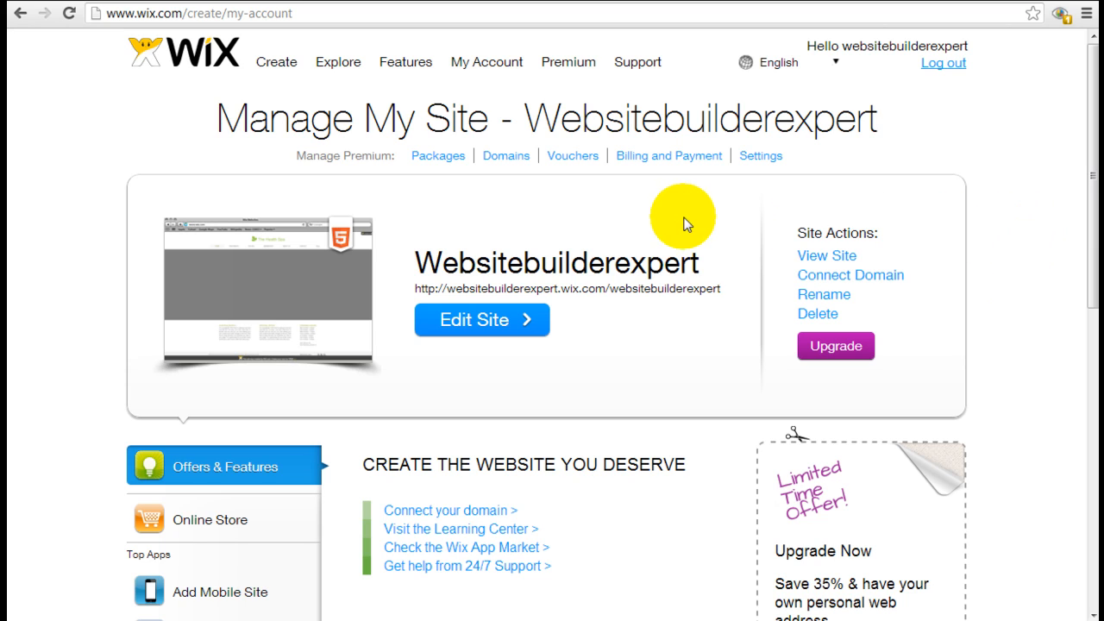
mouse_move(604, 233)
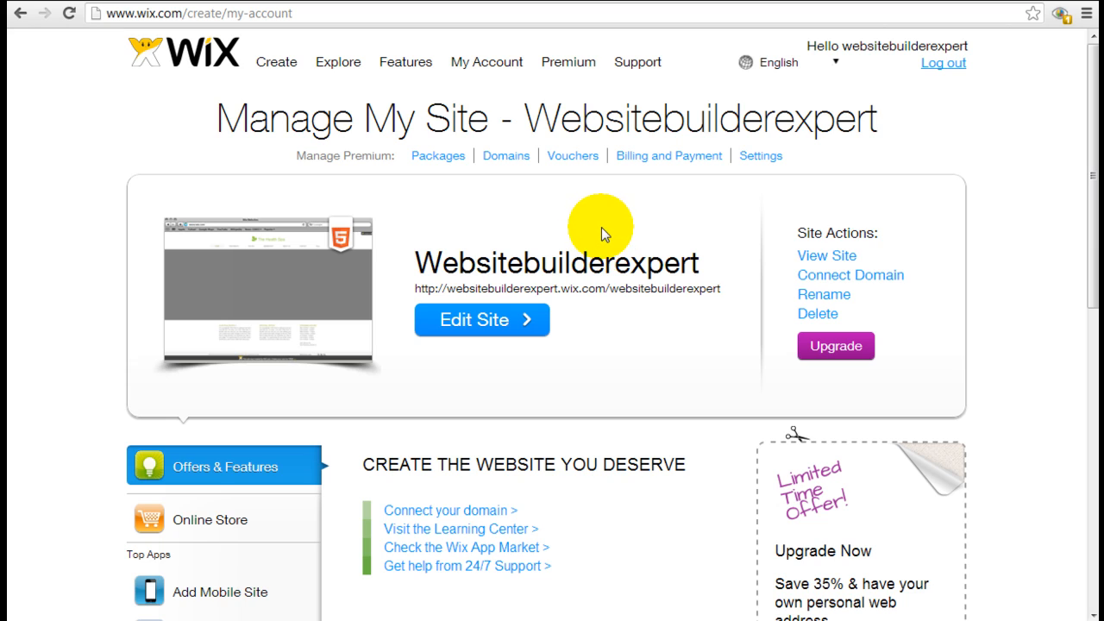
mouse_move(281, 95)
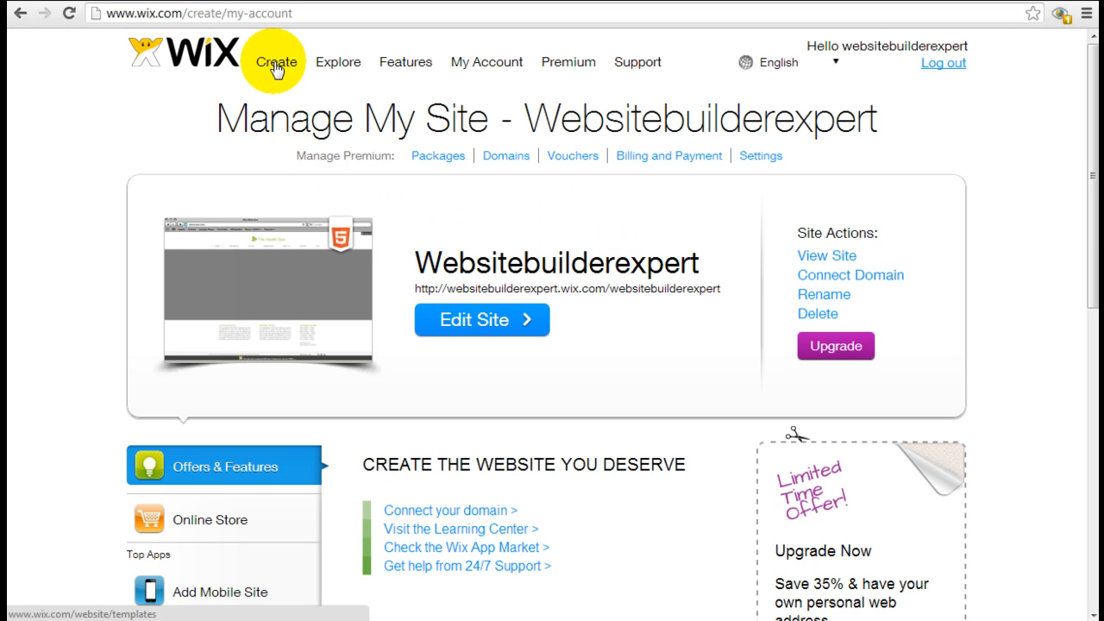
- Open Create to load the all-categories template gallery and scroll through it
left_click(275, 61)
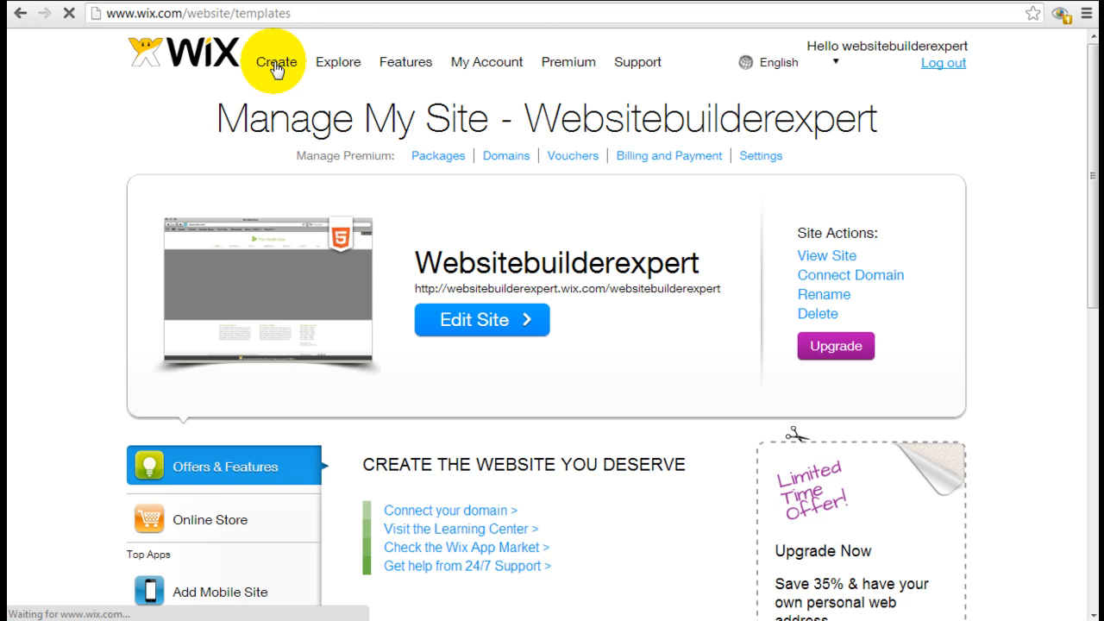
left_click(276, 61)
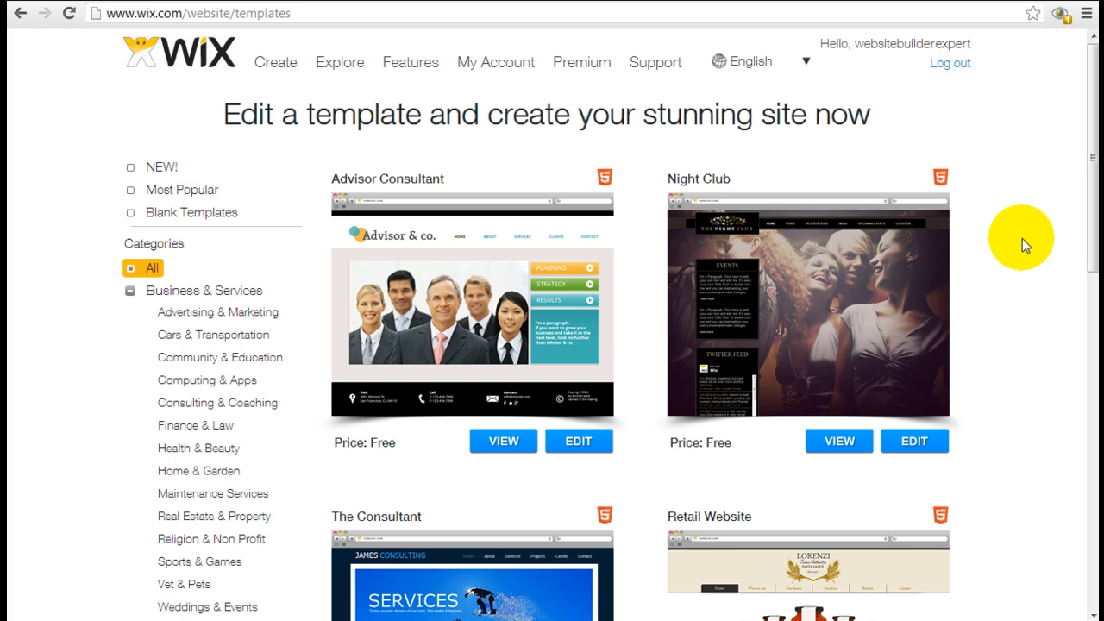
scroll("down", 3)
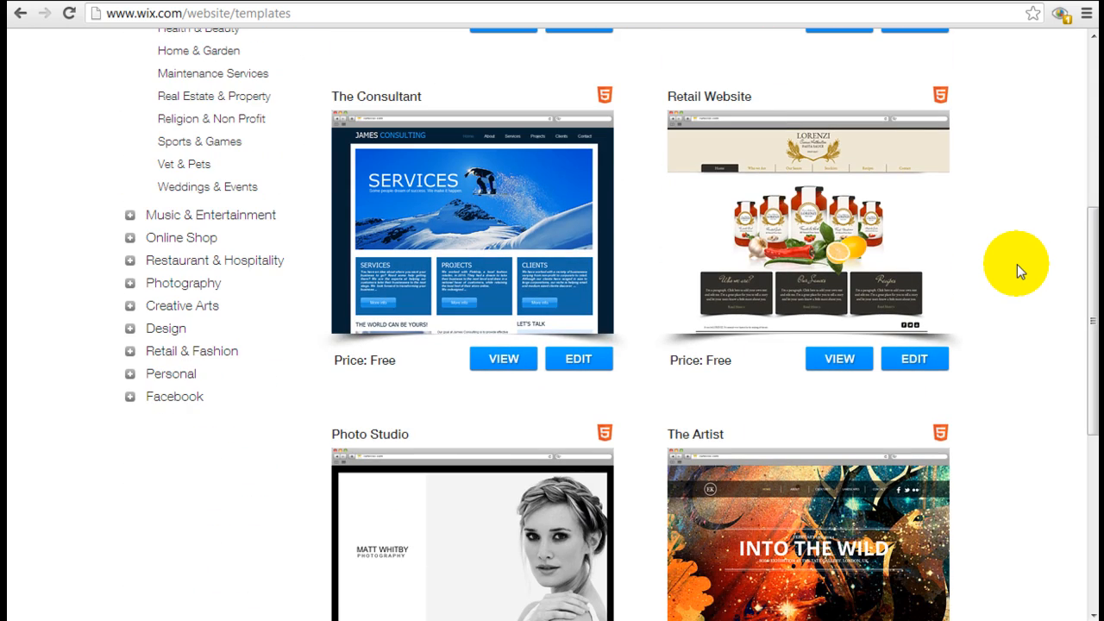
scroll("up", 3)
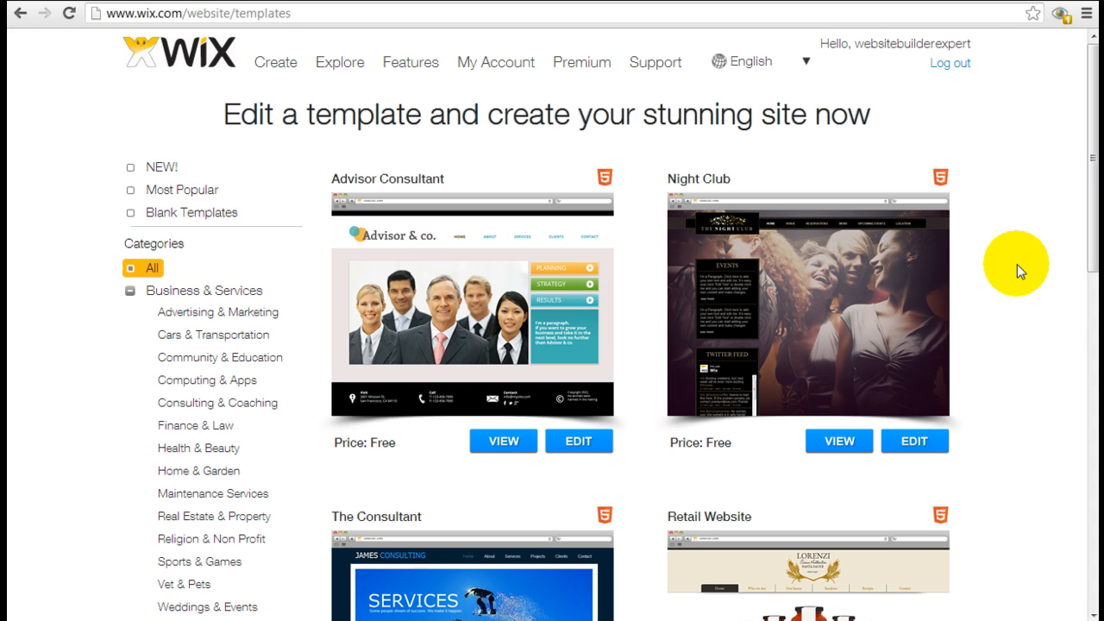
mouse_move(973, 259)
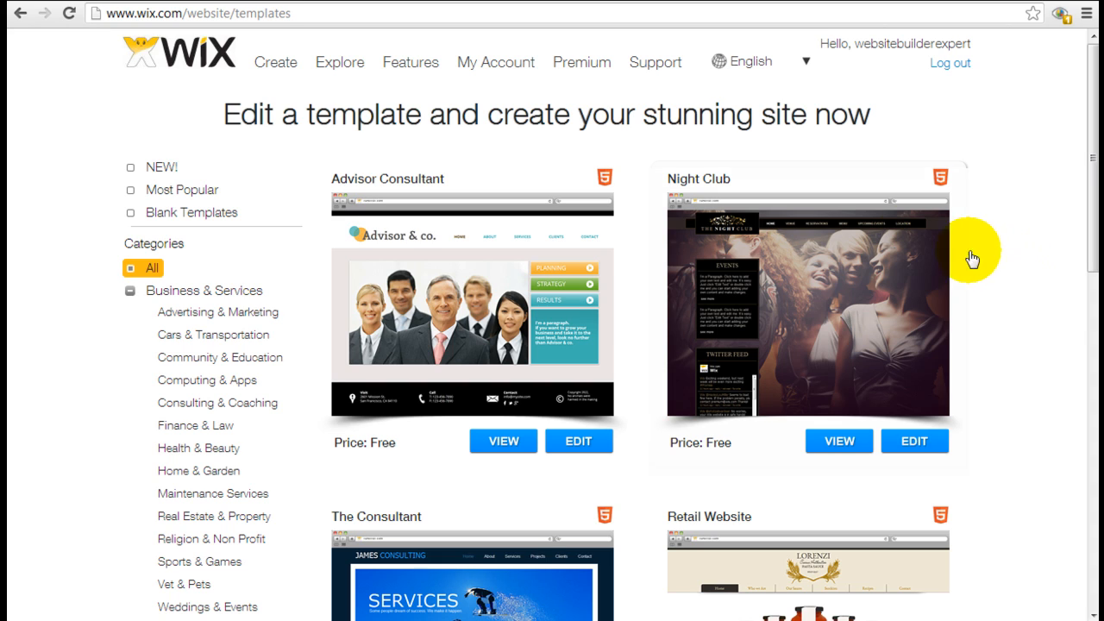
mouse_move(1011, 330)
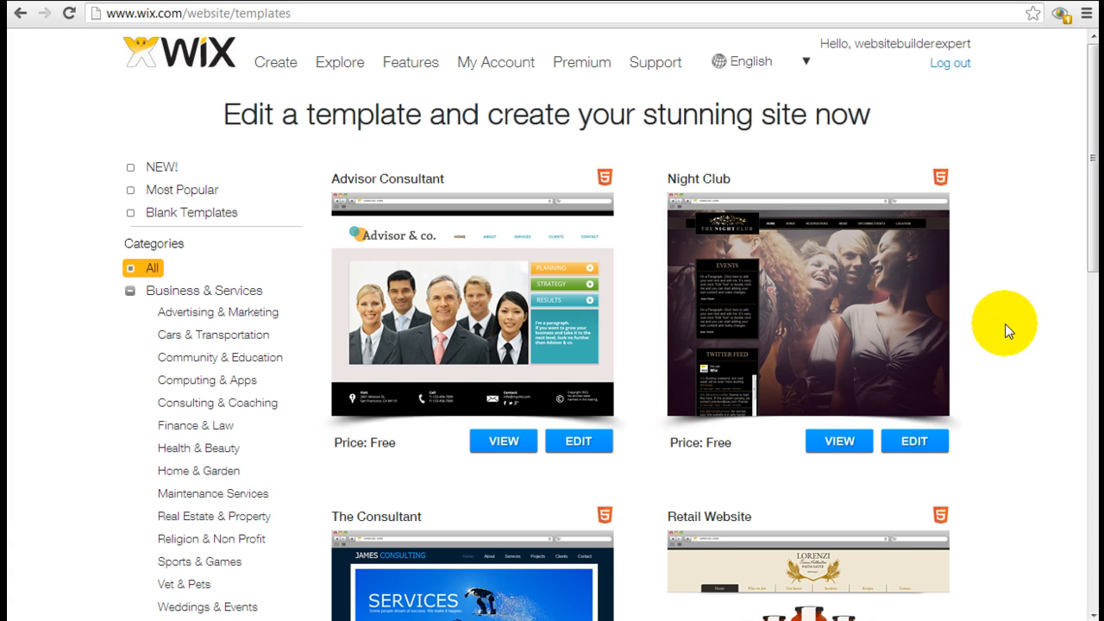
mouse_move(1001, 334)
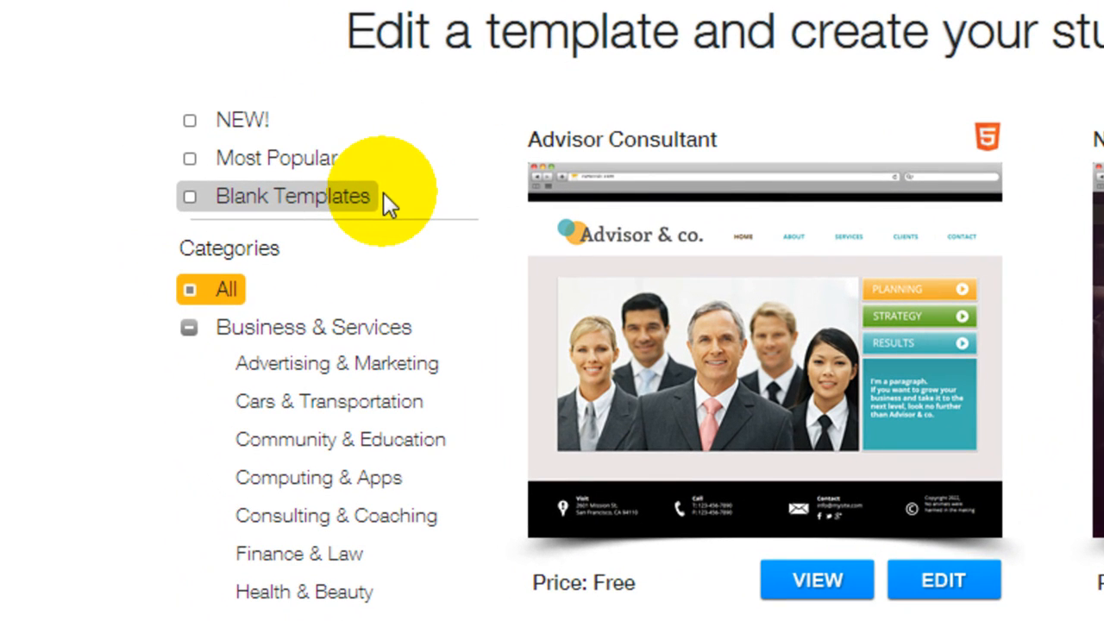
mouse_move(336, 207)
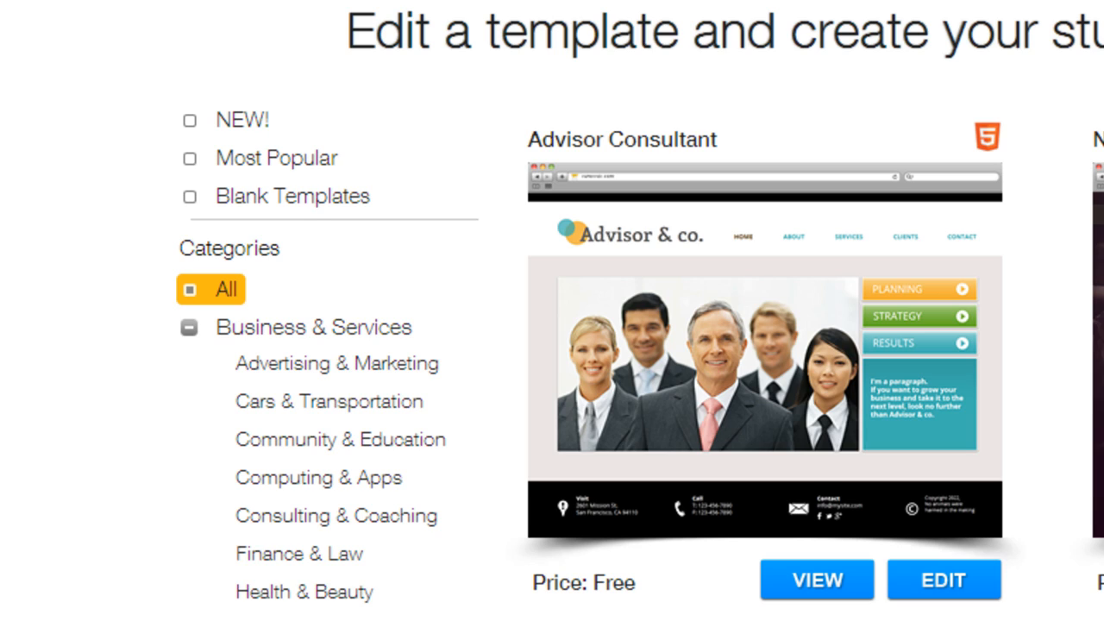
mouse_move(336, 195)
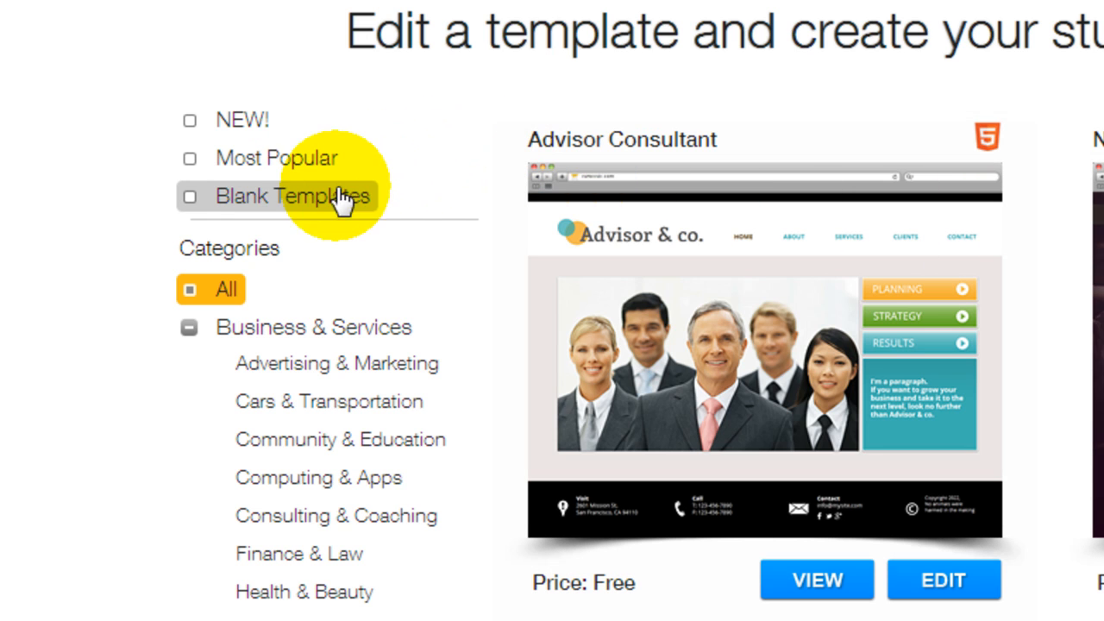
- Filter to Blank Templates, showing layouts like Top Navigation HTML and Start from Scratch HTML
left_click(294, 196)
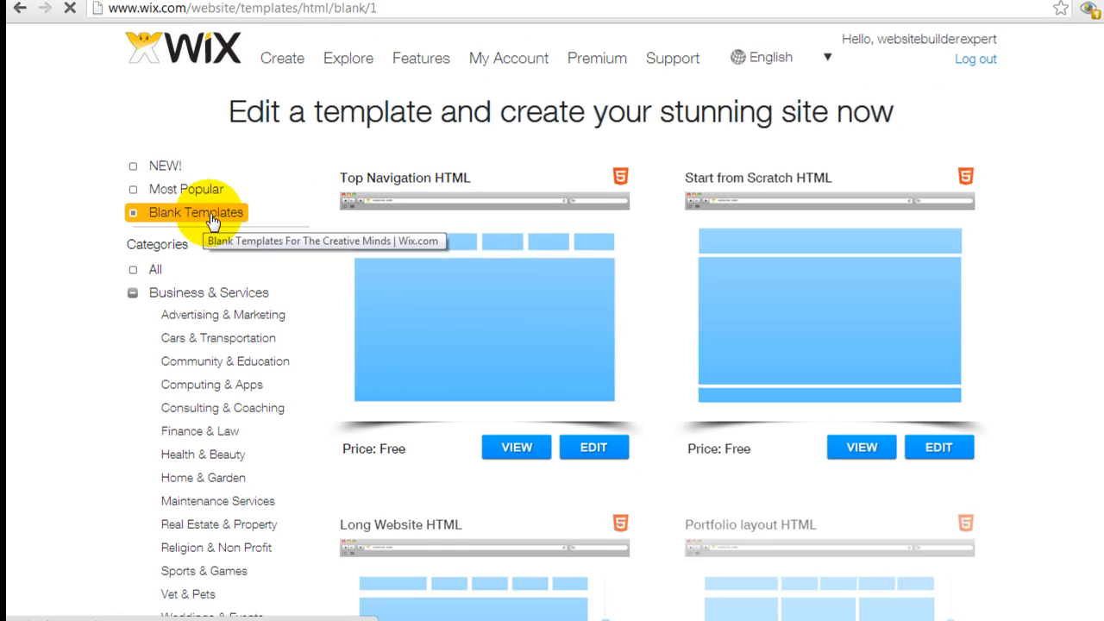
scroll("down", 3)
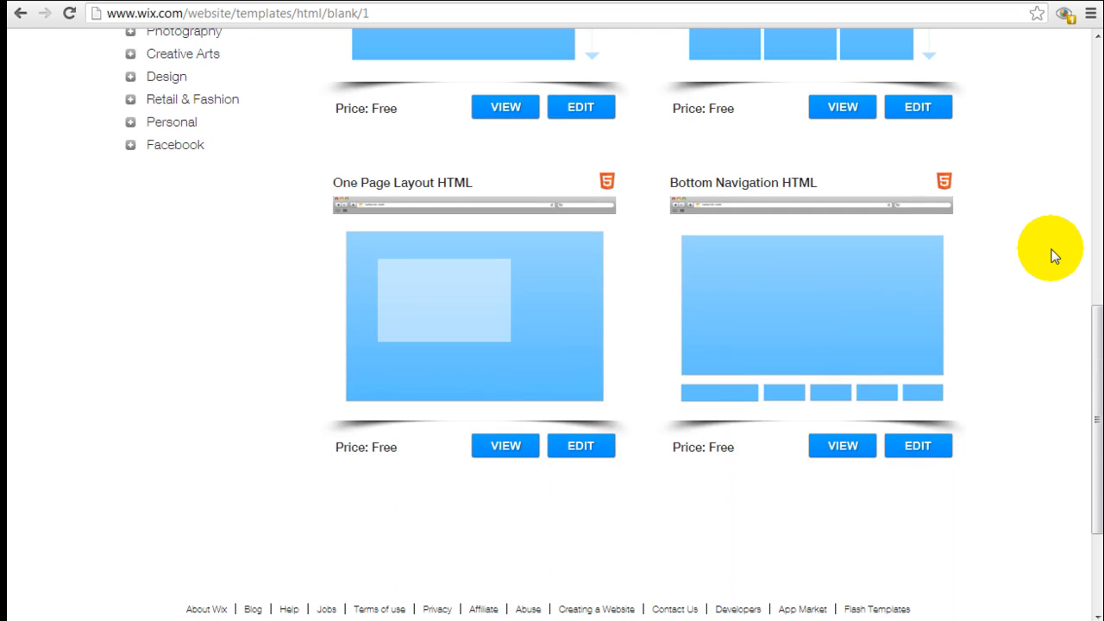
scroll("up", 3)
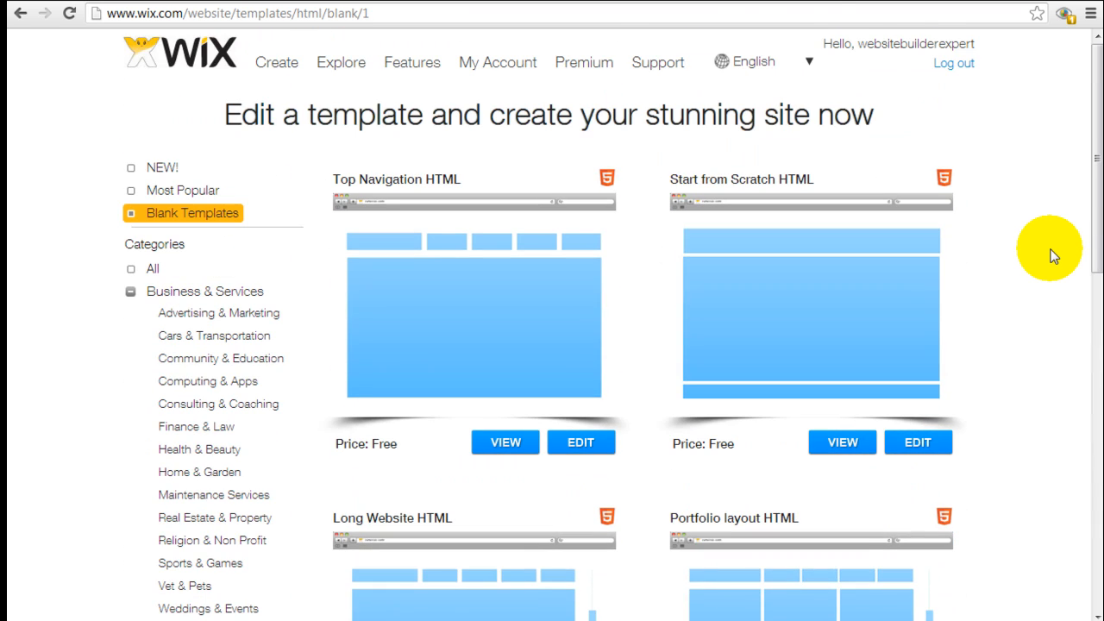
mouse_move(480, 244)
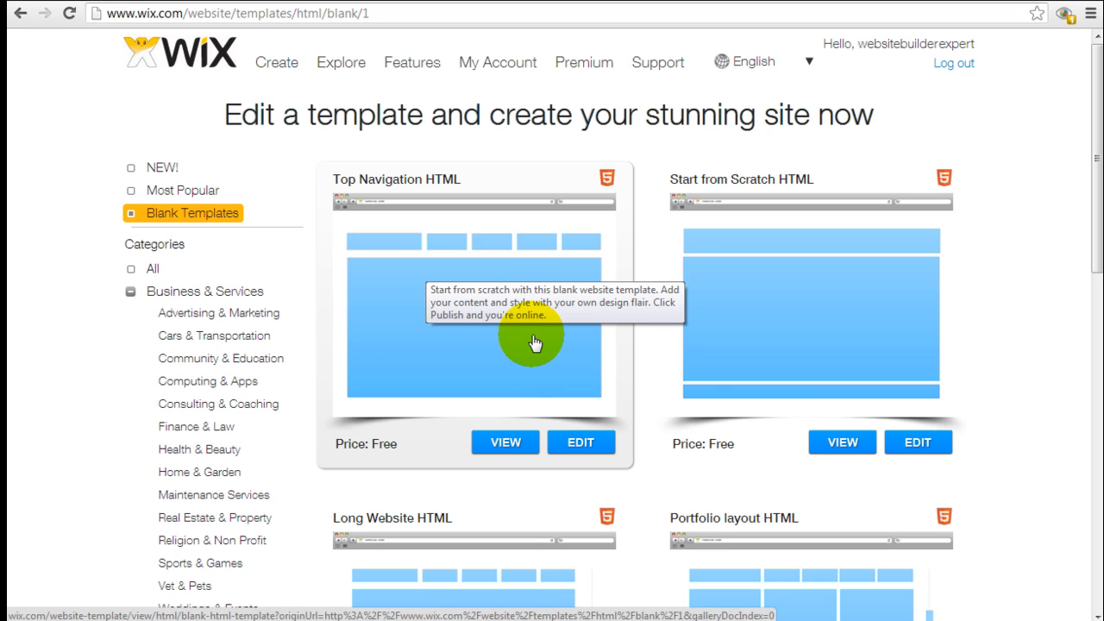
mouse_move(1039, 282)
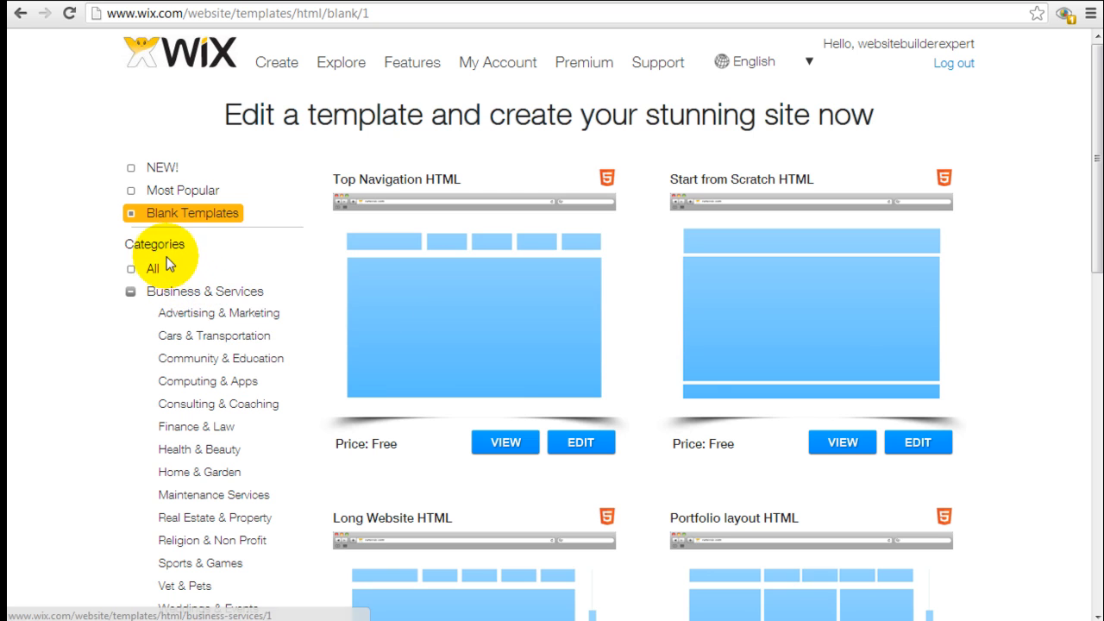
- Filter the gallery to Photography > Wedding Photographer and scroll to the Model Agency template
left_click(151, 268)
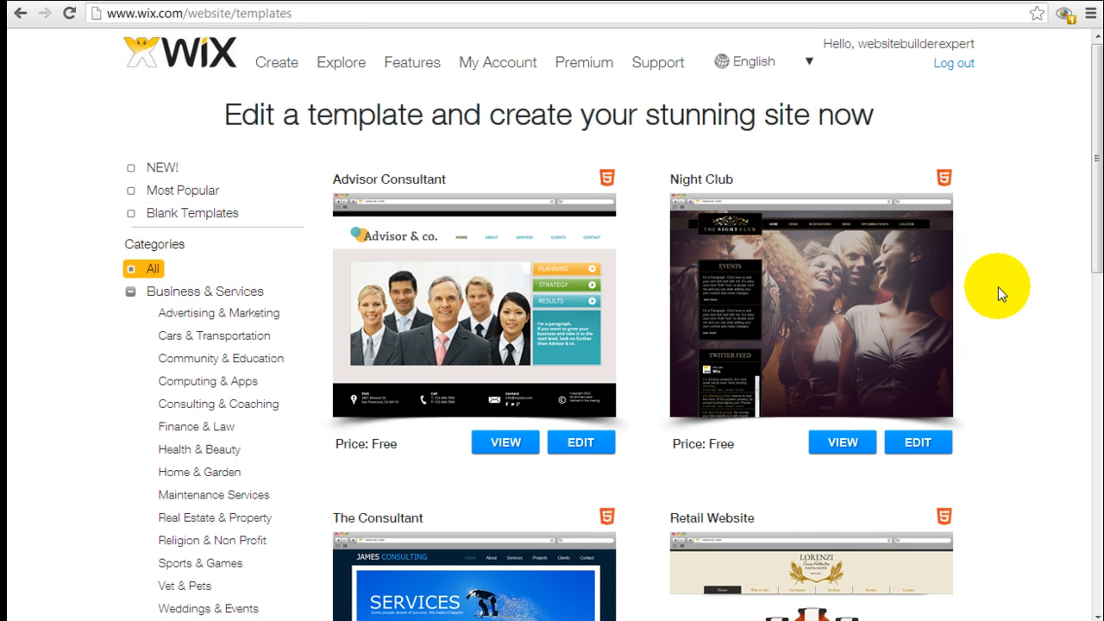
scroll("down", 3)
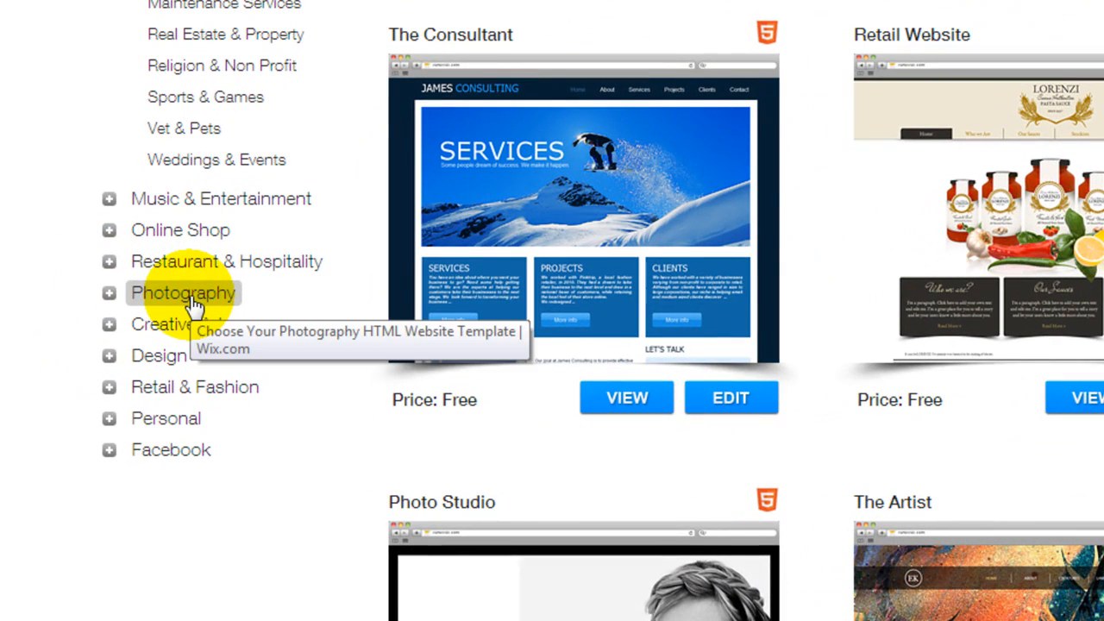
left_click(183, 293)
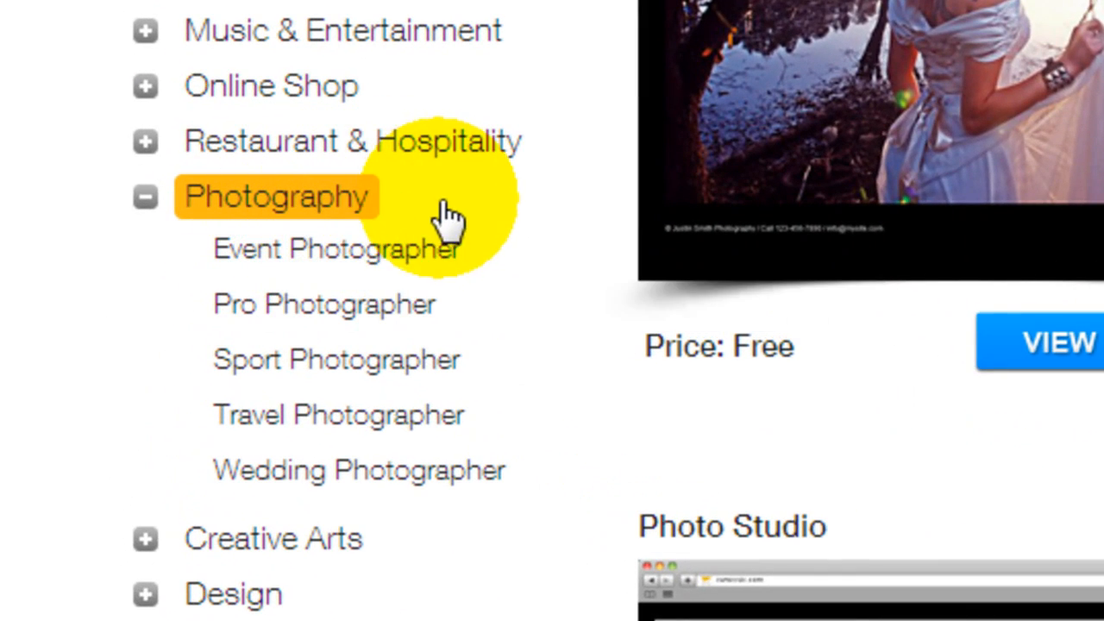
mouse_move(479, 285)
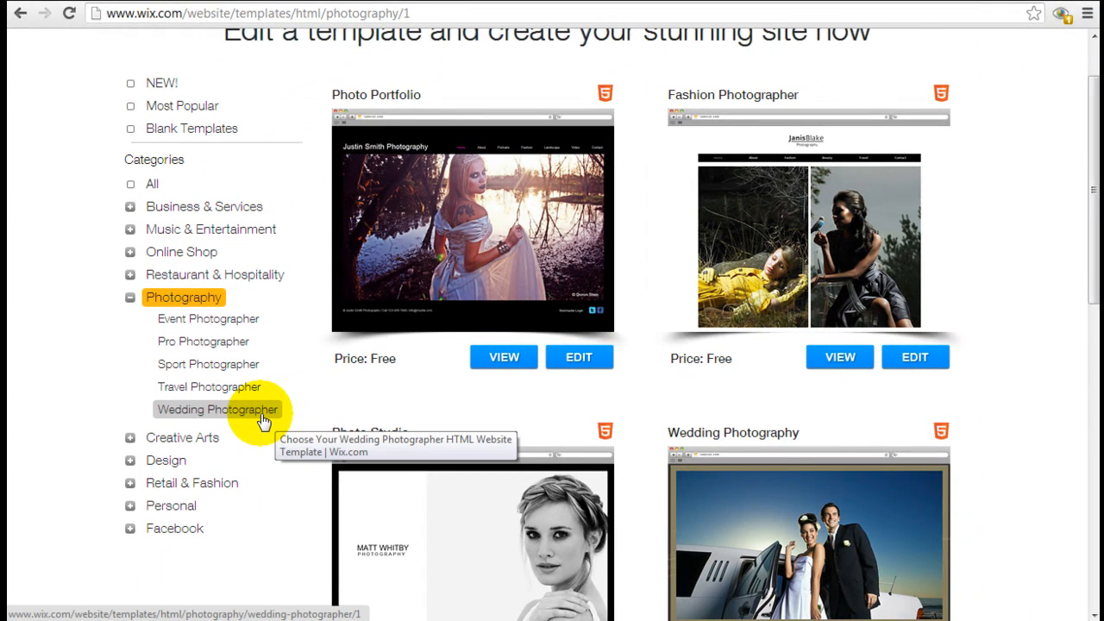
left_click(216, 409)
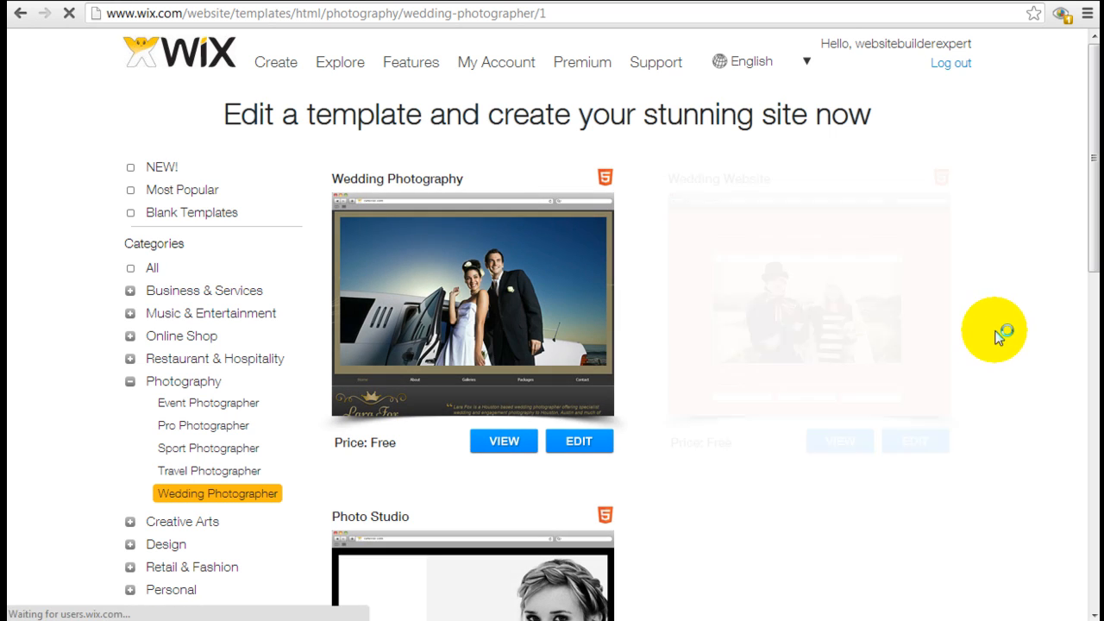
scroll("down", 3)
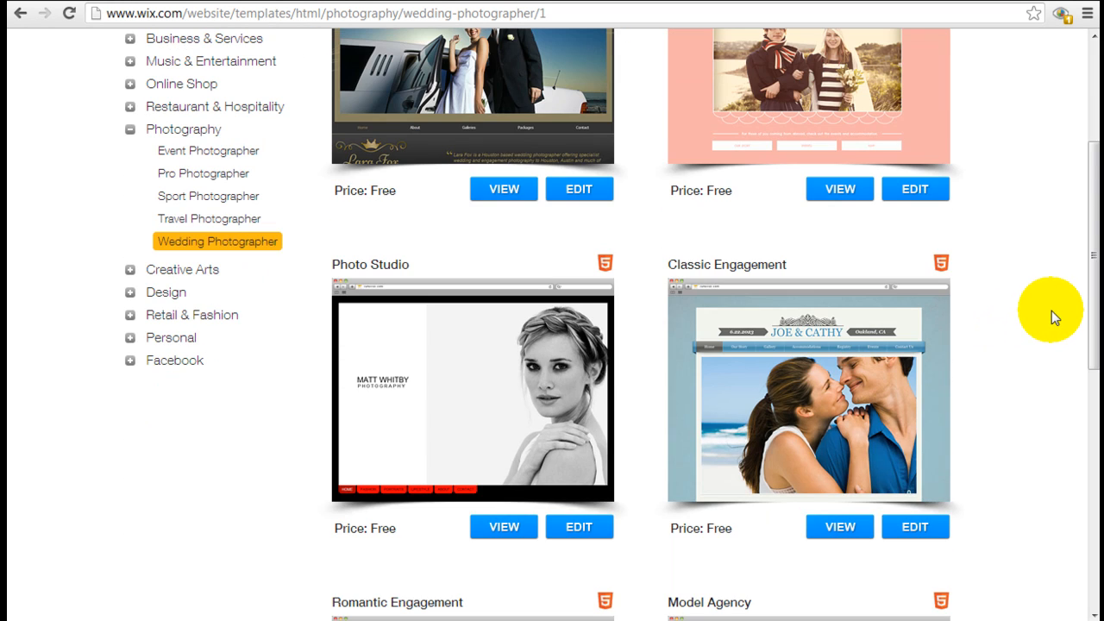
scroll("up", 3)
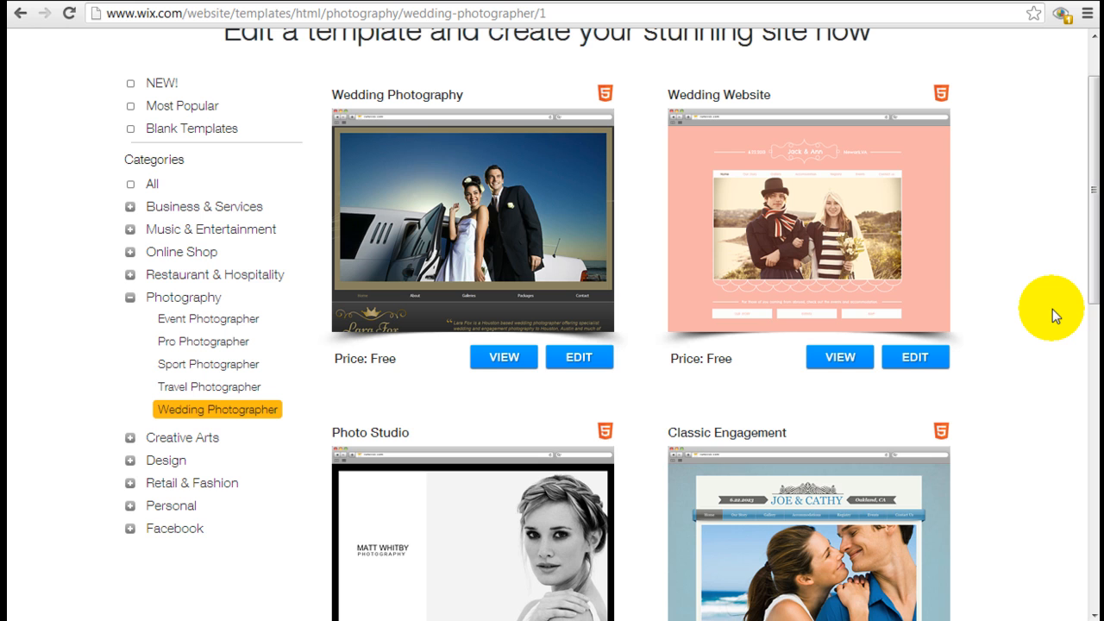
scroll("down", 3)
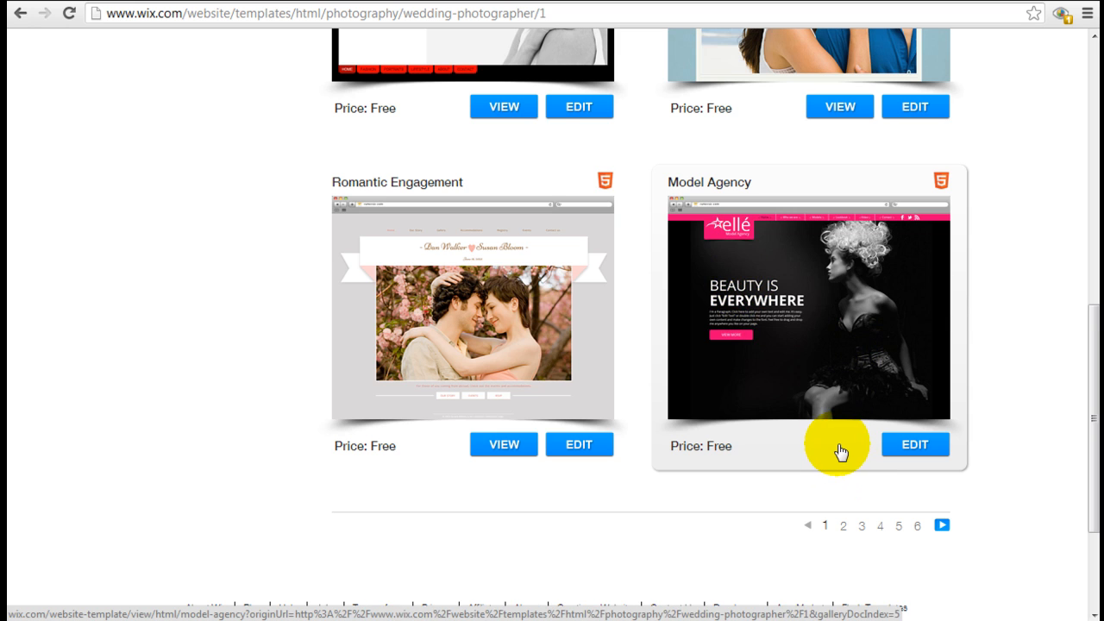
- Preview the Model Agency template, viewing its Lookbook and Video pages, then Home
left_click(839, 444)
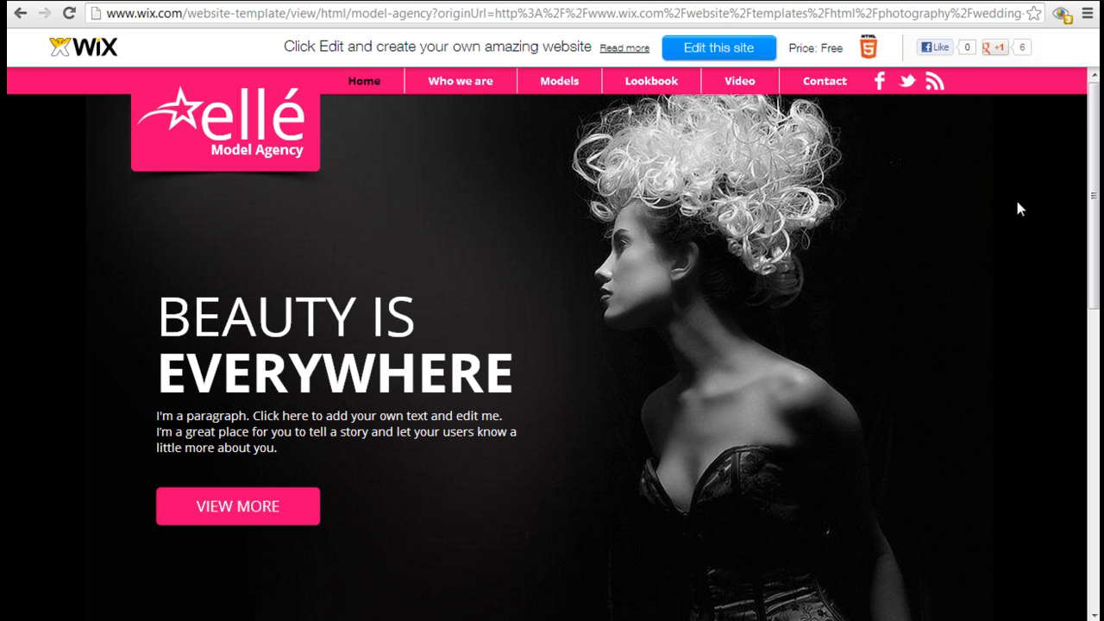
scroll("down", 3)
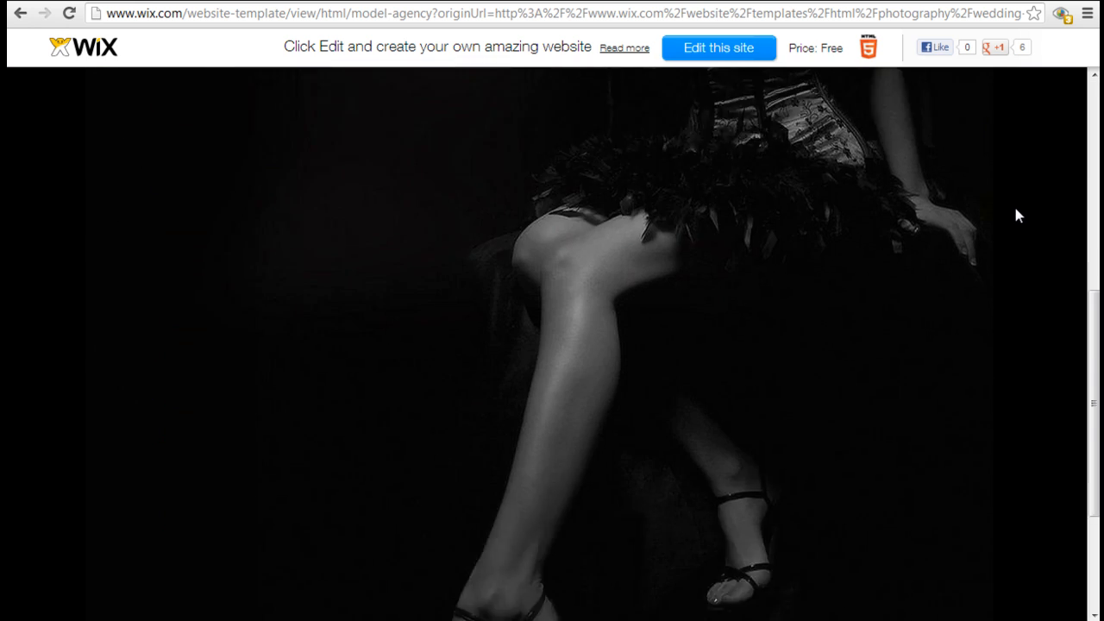
scroll("up", 3)
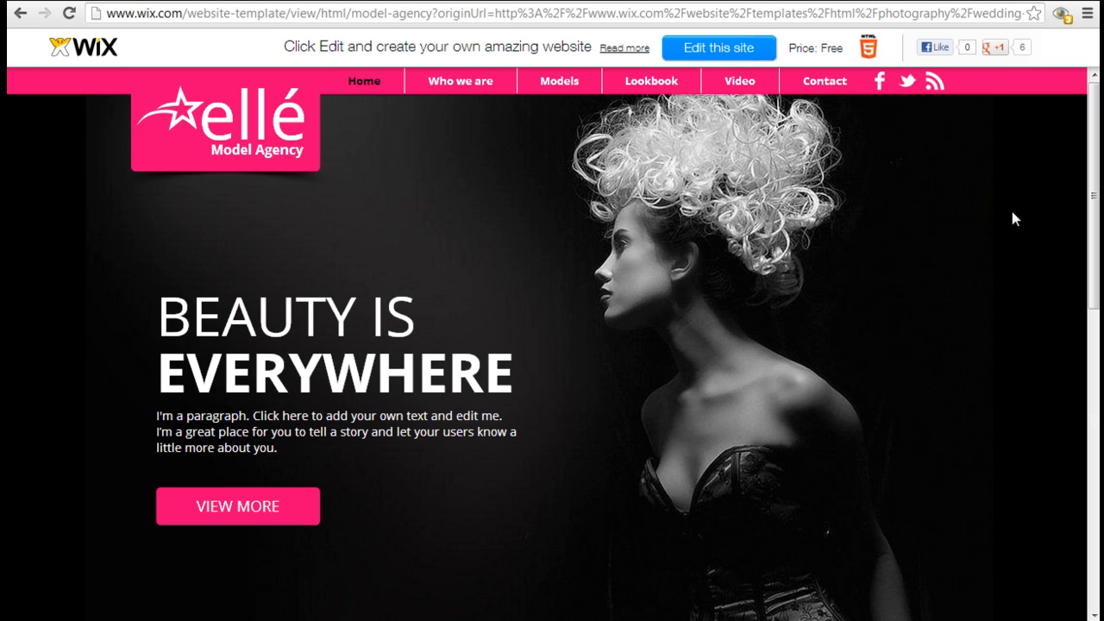
mouse_move(571, 230)
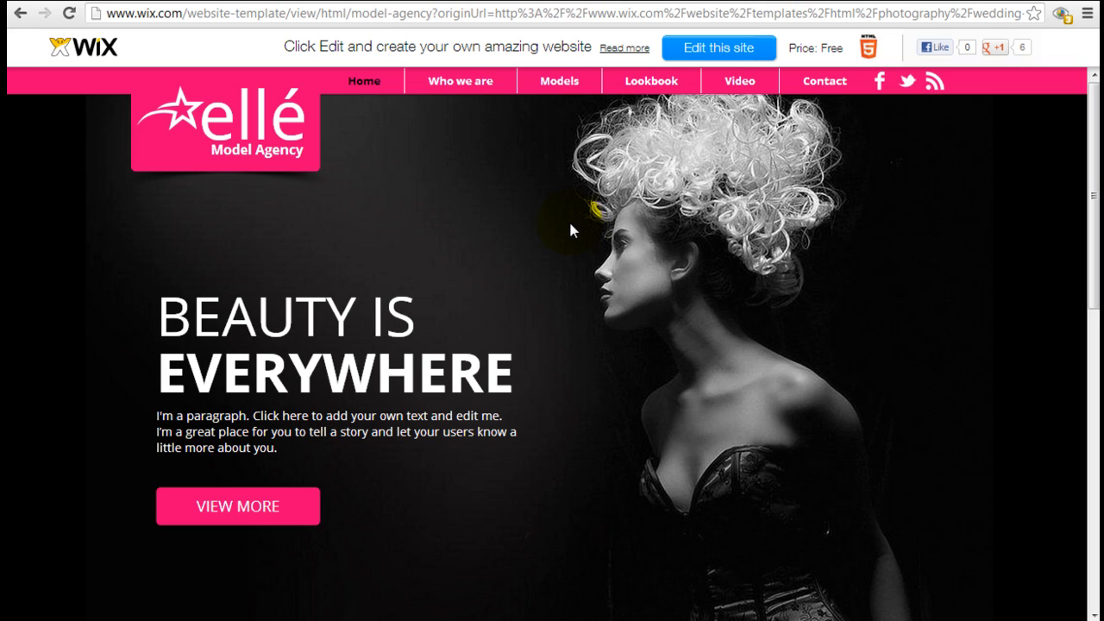
mouse_move(498, 188)
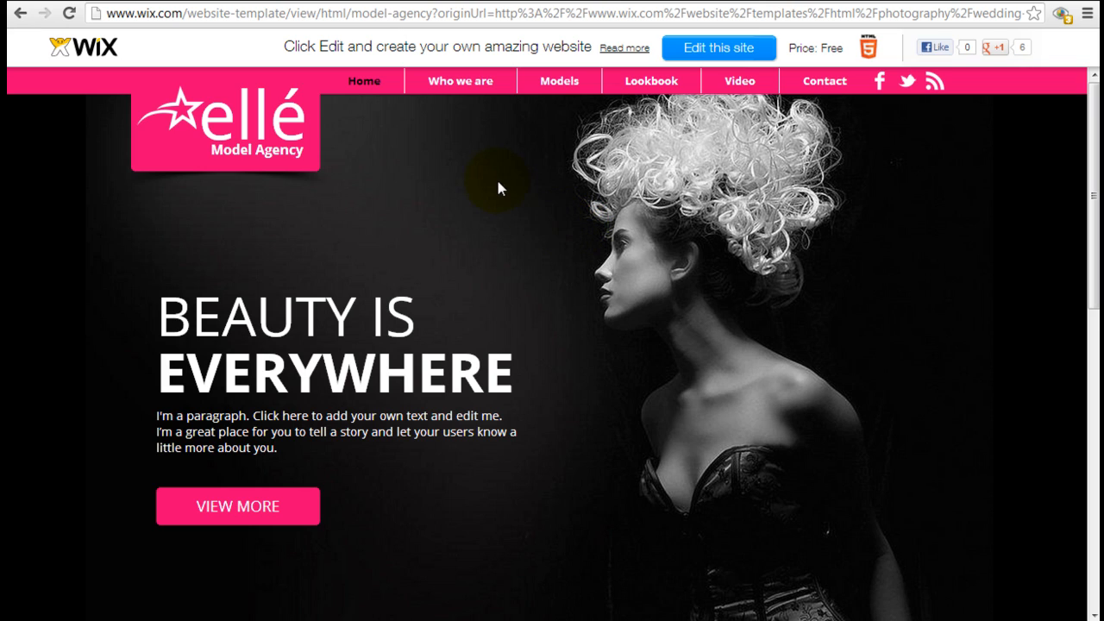
mouse_move(901, 323)
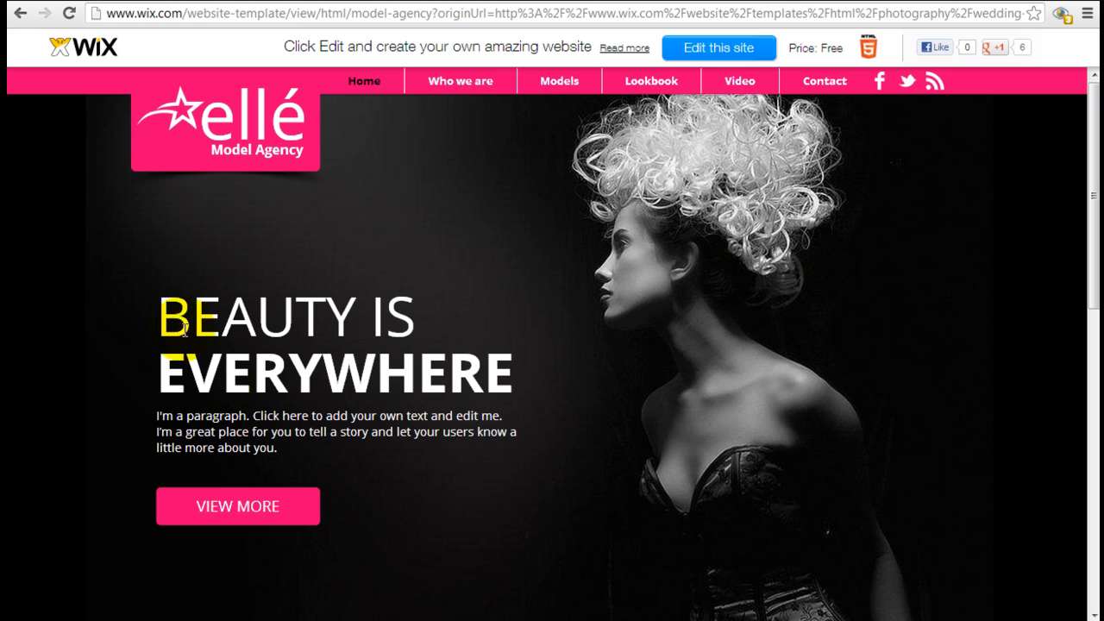
mouse_move(459, 80)
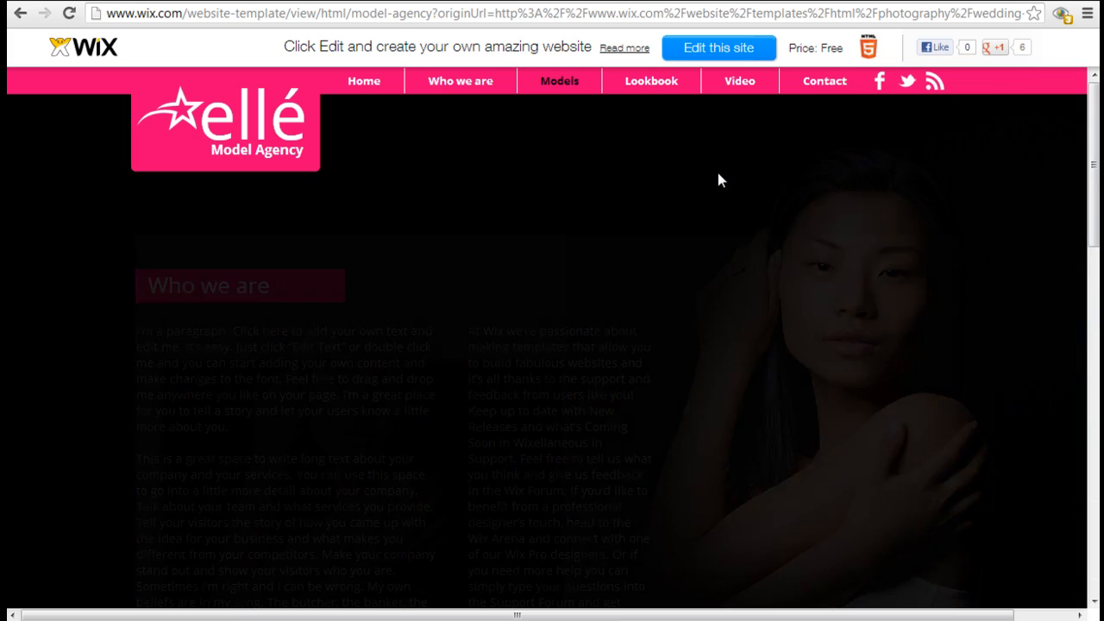
left_click(559, 80)
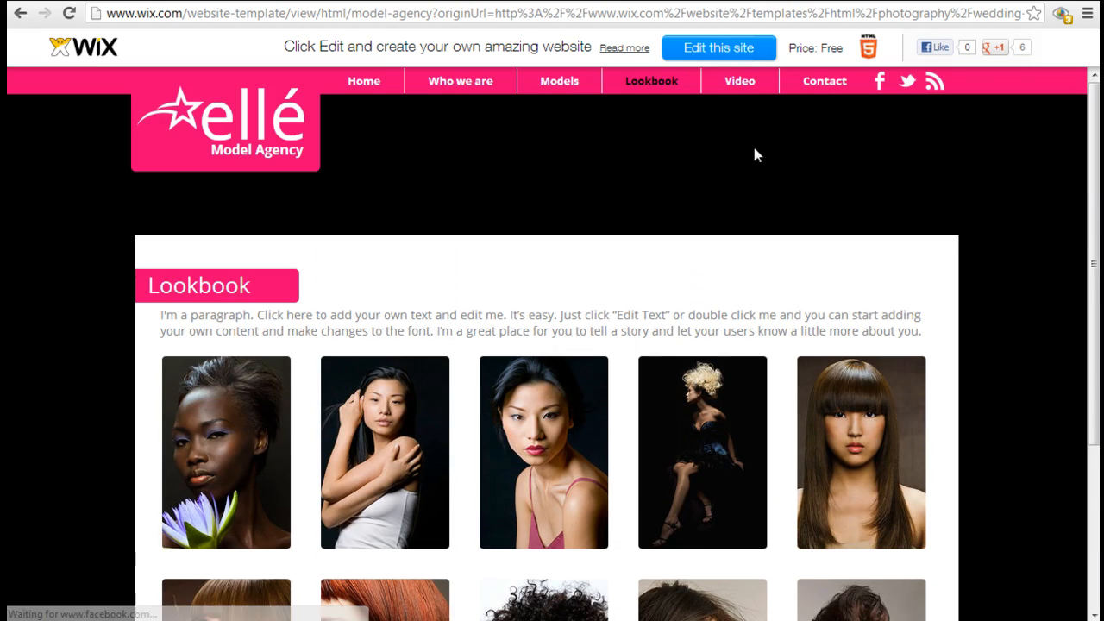
left_click(739, 80)
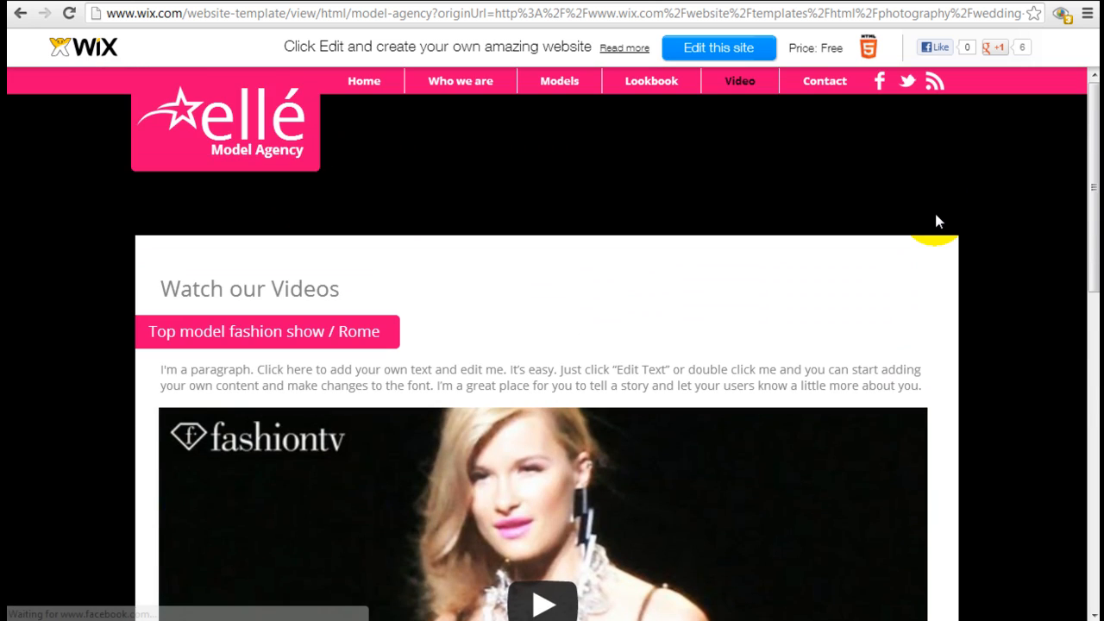
mouse_move(935, 223)
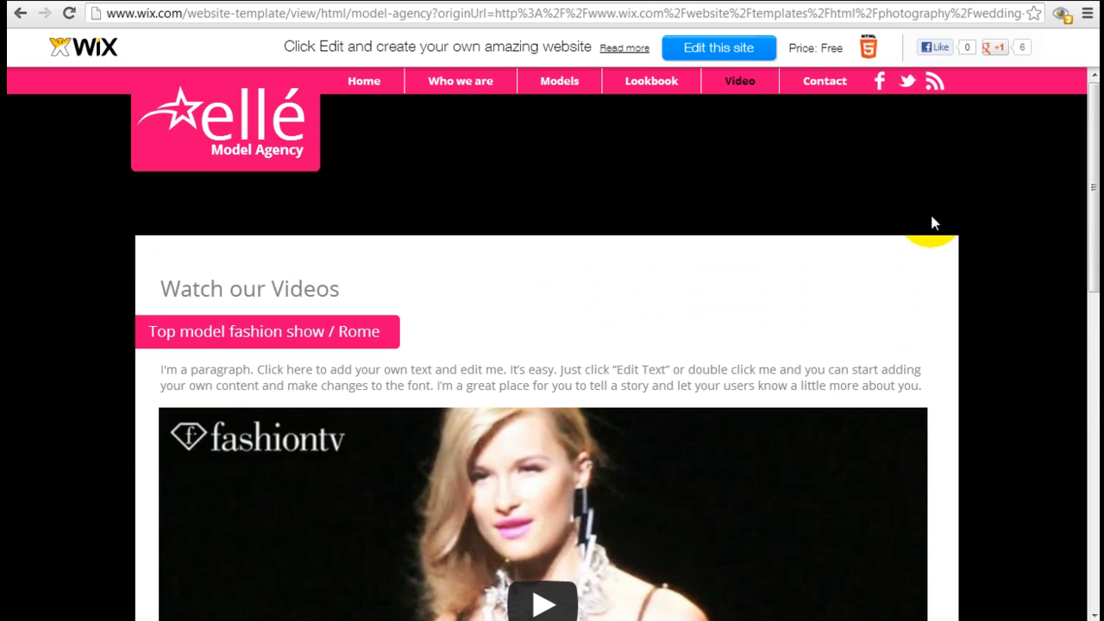
mouse_move(363, 80)
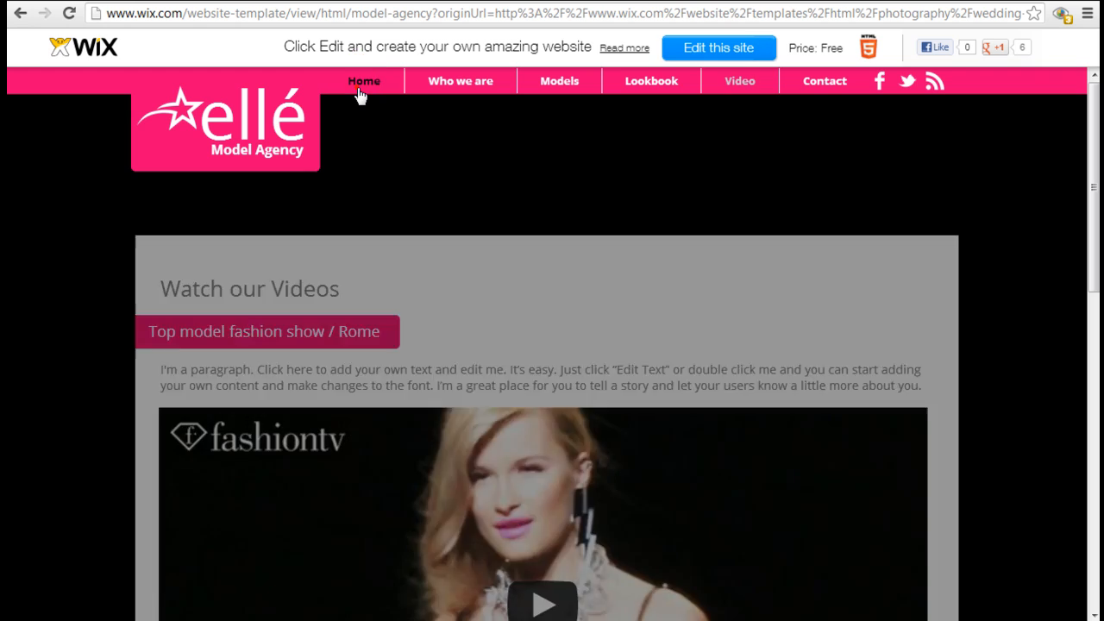
left_click(363, 81)
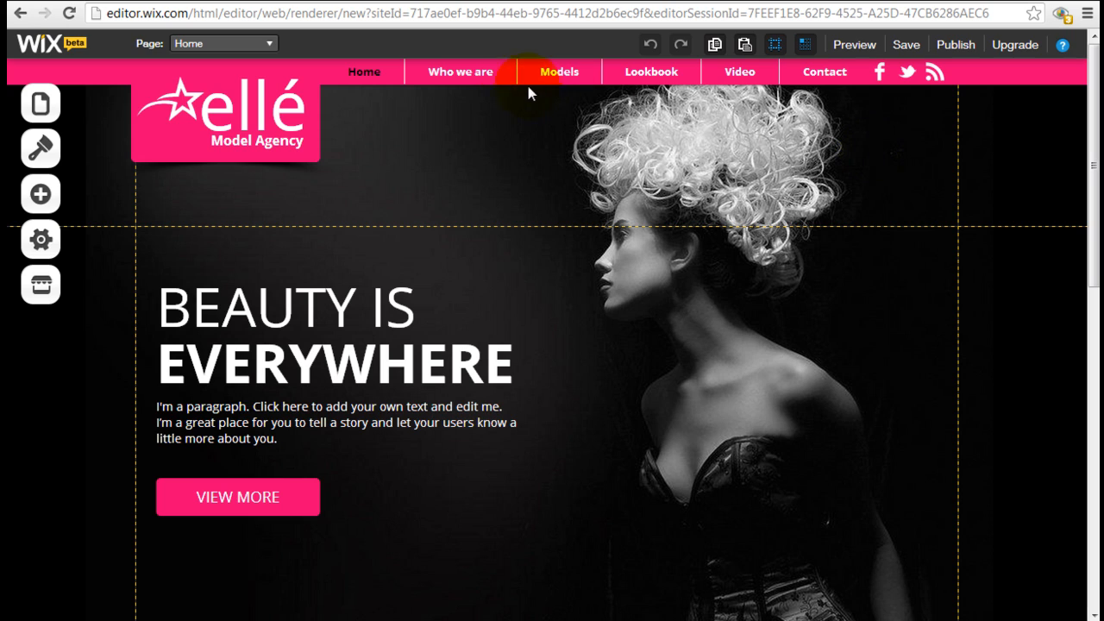
mouse_move(306, 66)
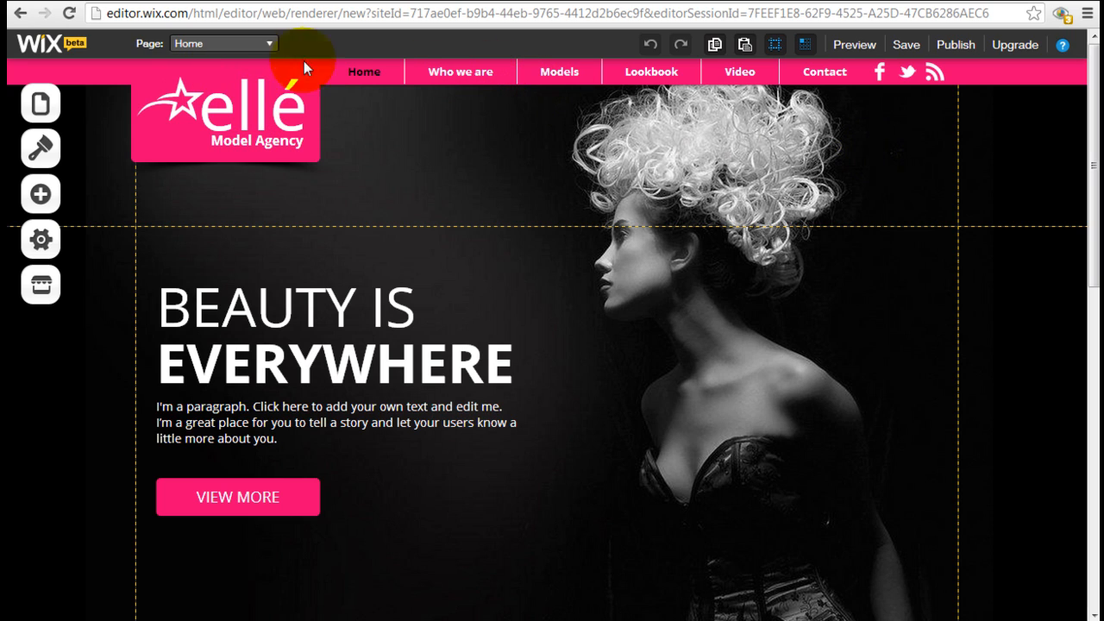
mouse_move(984, 294)
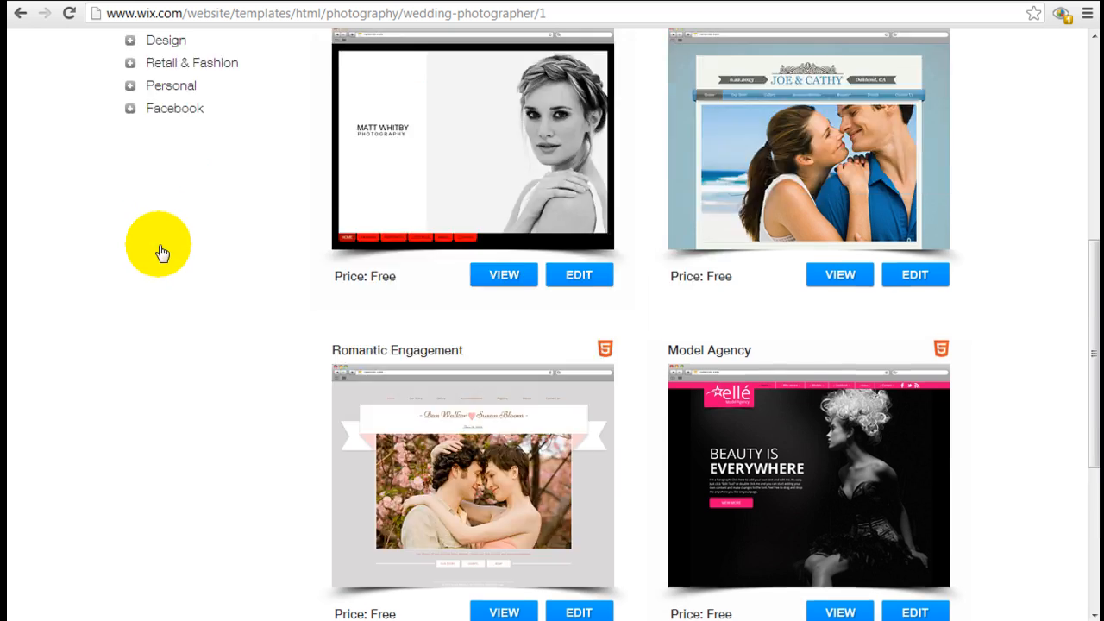
- Filter to Business & Services templates such as The Consultant and Handyman
scroll("up", 3)
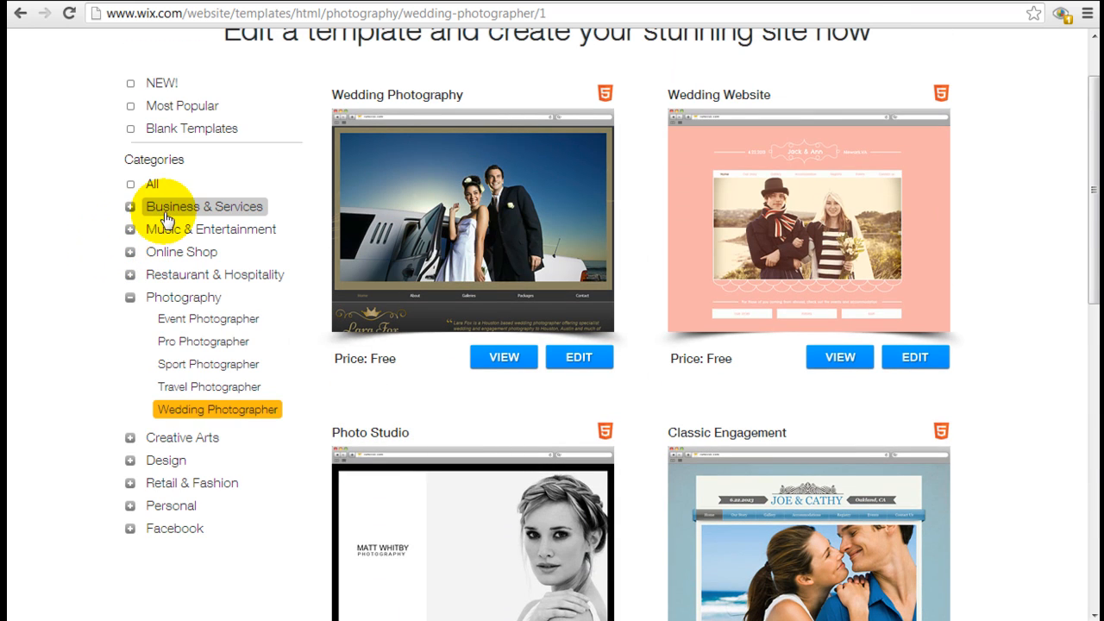
left_click(204, 206)
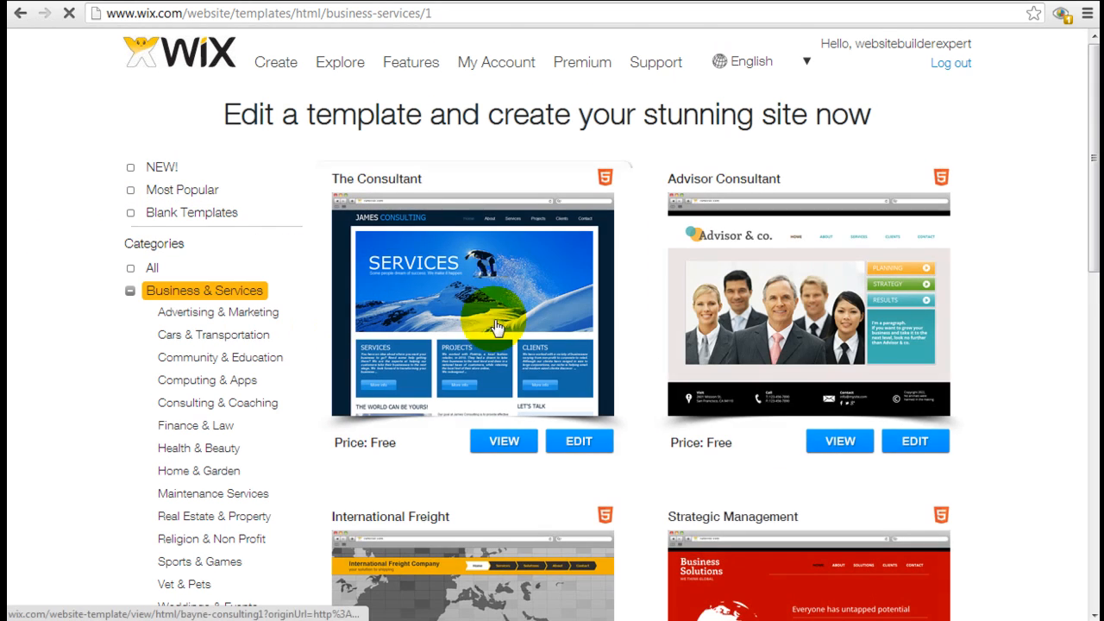
scroll("down", 3)
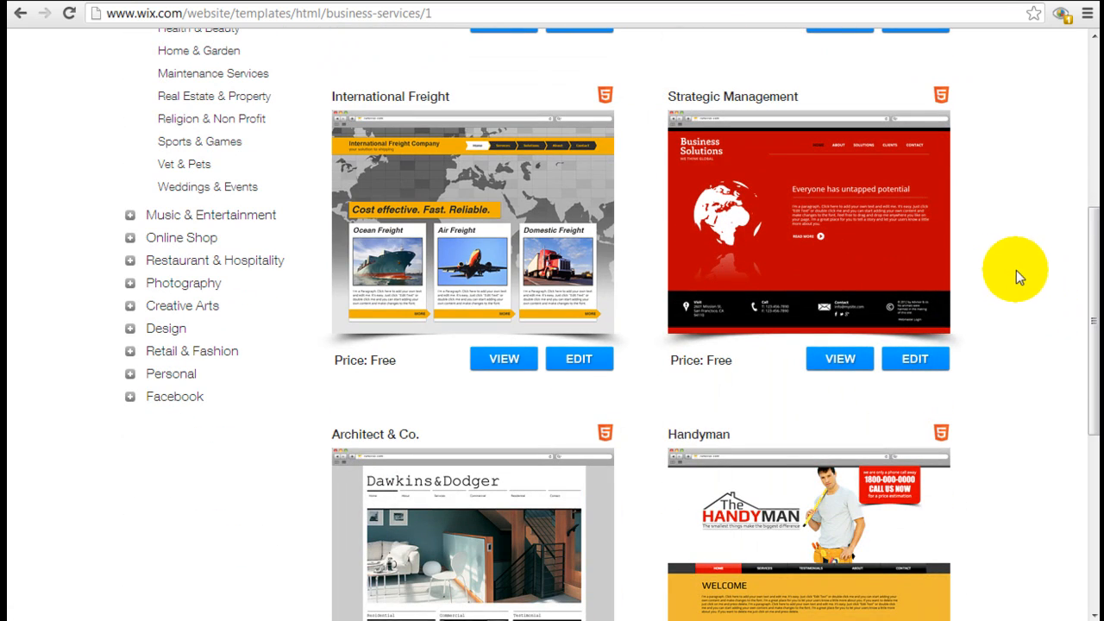